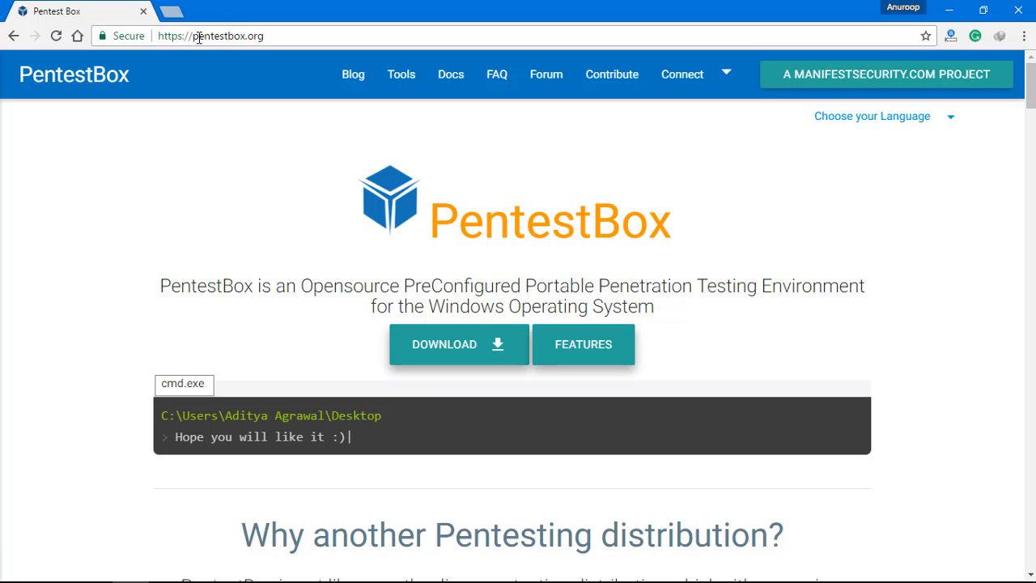
{"action": "mouse_move", "coordinate": [405, 198]}
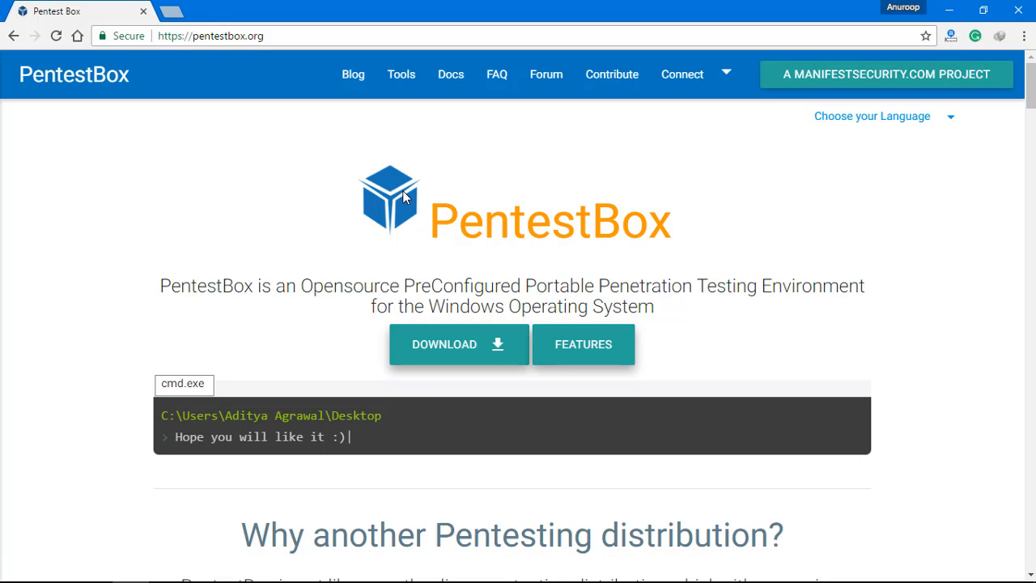
{"action": "mouse_move", "coordinate": [463, 353]}
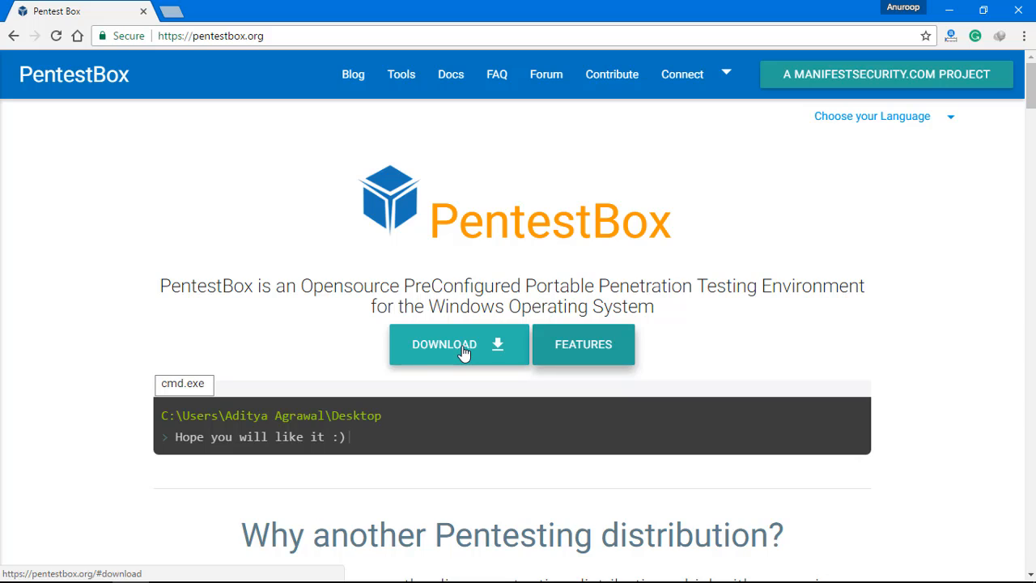
- Jump to the PentestBox download section listing the variants with and without Metasploit
{"action": "left_click", "coordinate": [459, 344]}
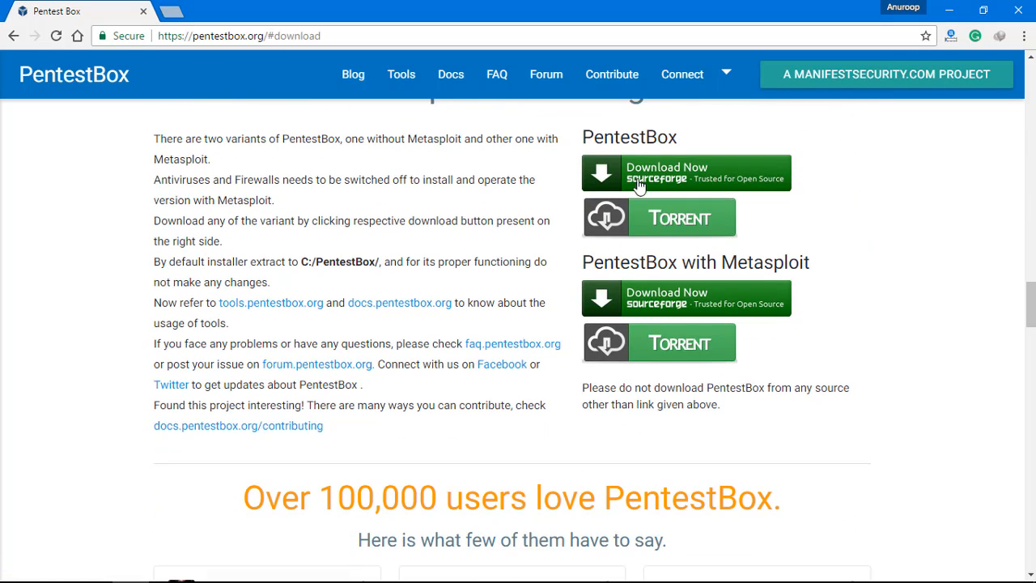
{"action": "mouse_move", "coordinate": [639, 178]}
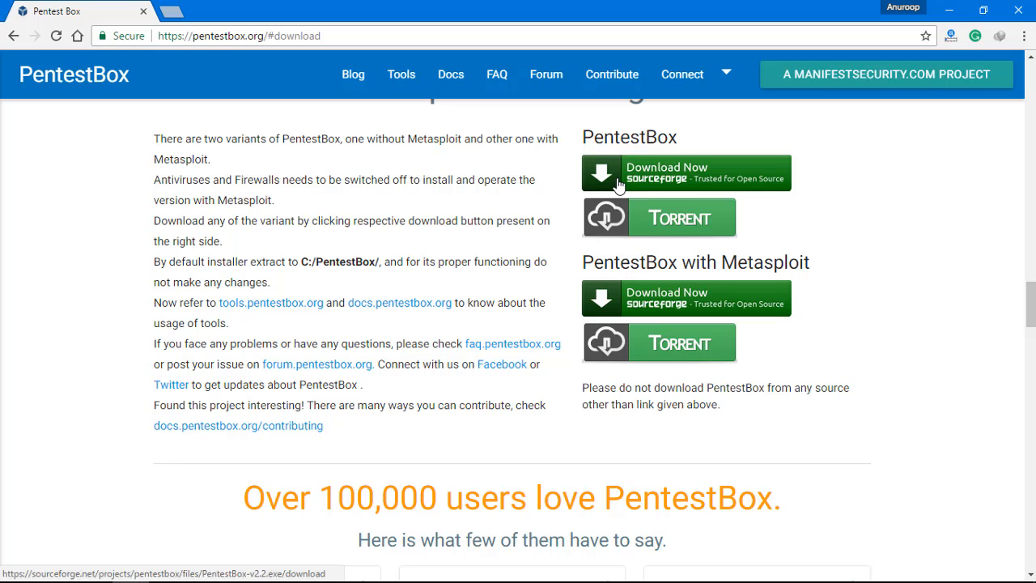
{"action": "mouse_move", "coordinate": [667, 256]}
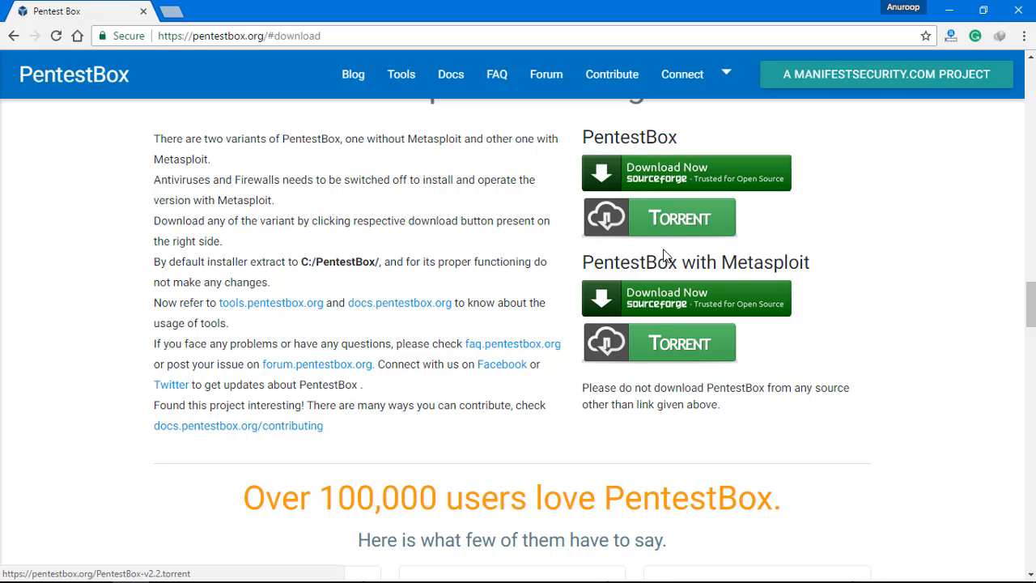
{"action": "mouse_move", "coordinate": [664, 253]}
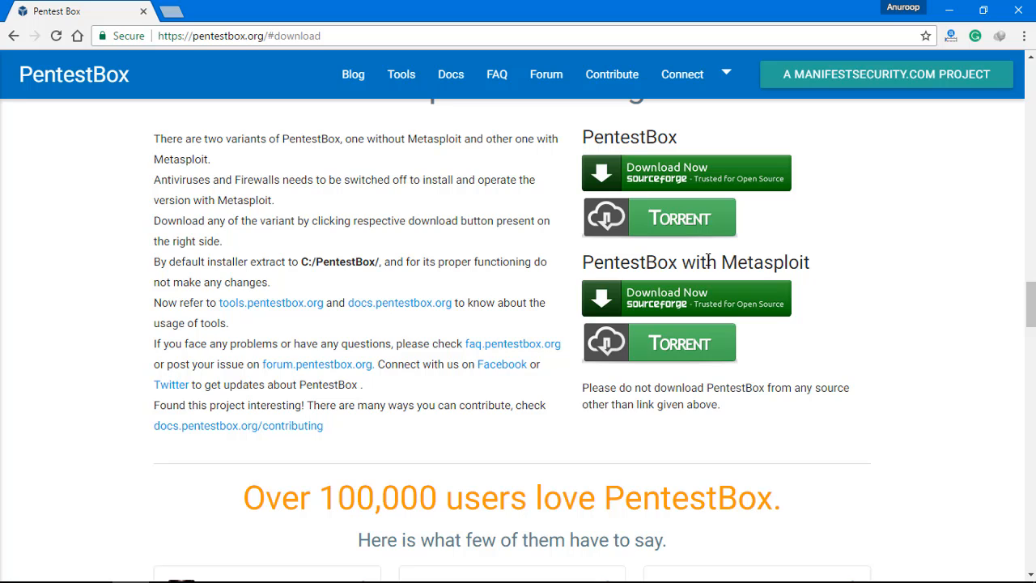
{"action": "mouse_move", "coordinate": [588, 236]}
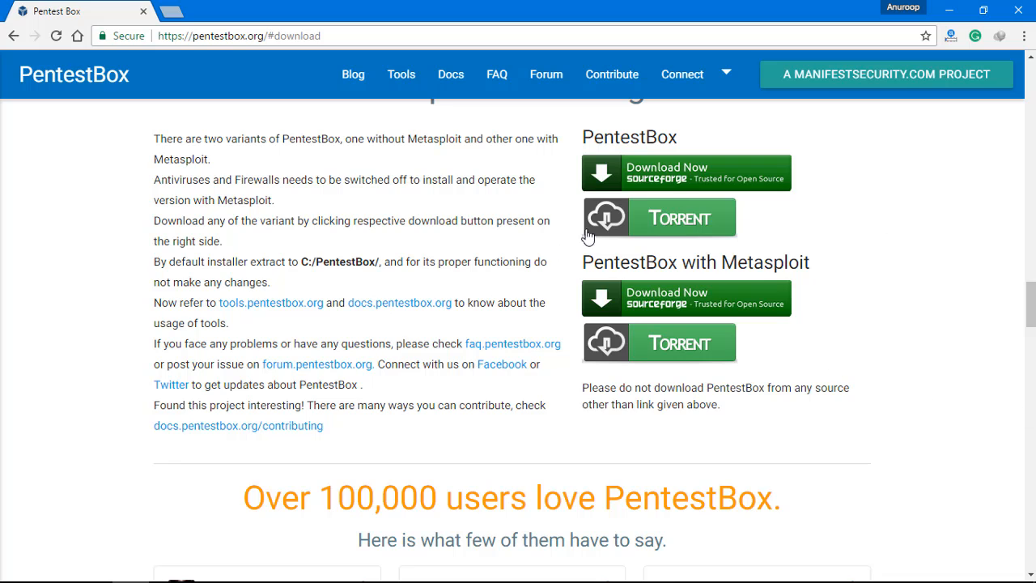
{"action": "mouse_move", "coordinate": [670, 243]}
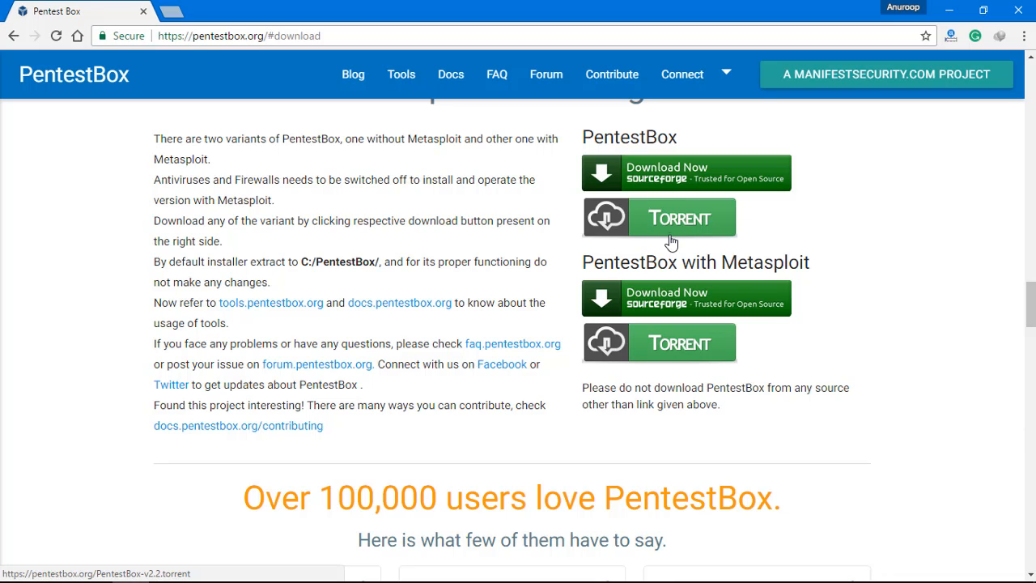
{"action": "mouse_move", "coordinate": [673, 230]}
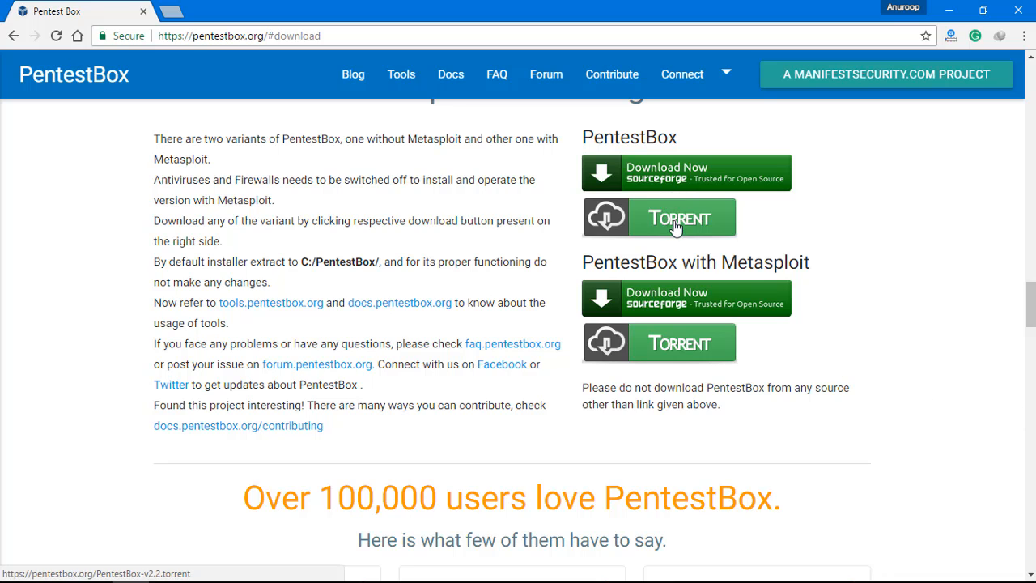
{"action": "mouse_move", "coordinate": [693, 230]}
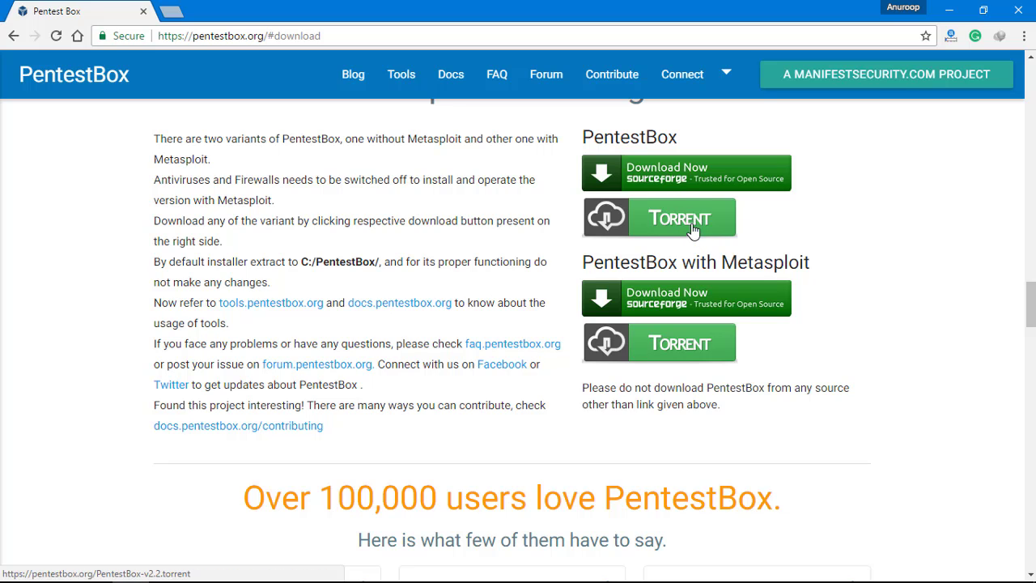
{"action": "mouse_move", "coordinate": [699, 172]}
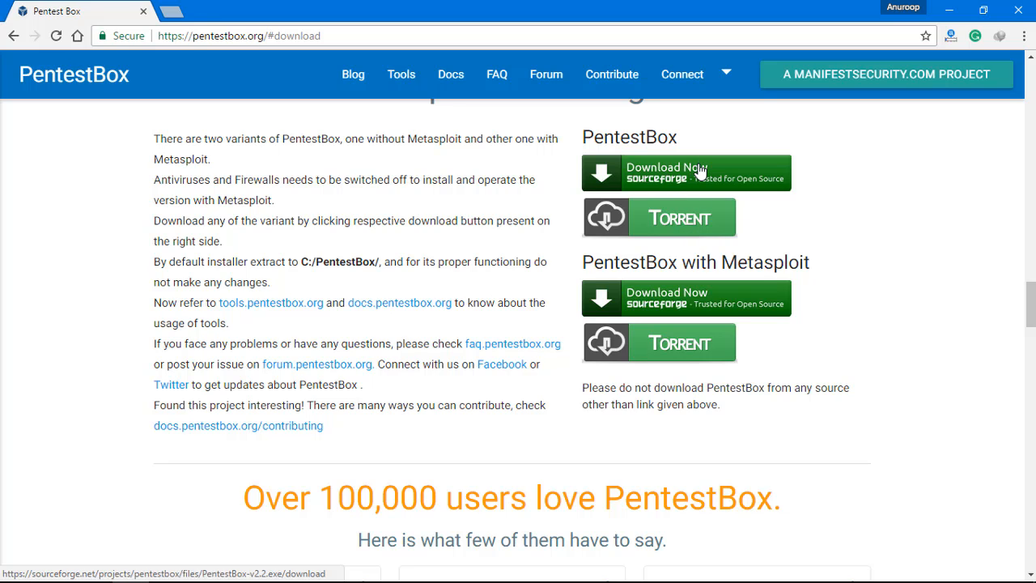
- Download PentestBox-v2.2.exe without Metasploit via IDM, resuming the existing 1.76 GB download
{"action": "left_click", "coordinate": [686, 172]}
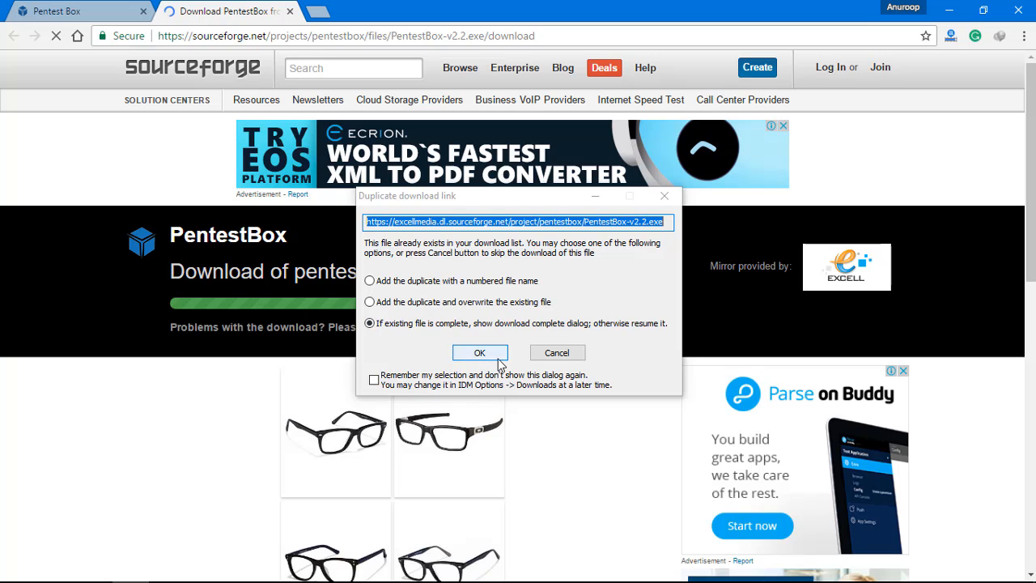
{"action": "left_click", "coordinate": [480, 353]}
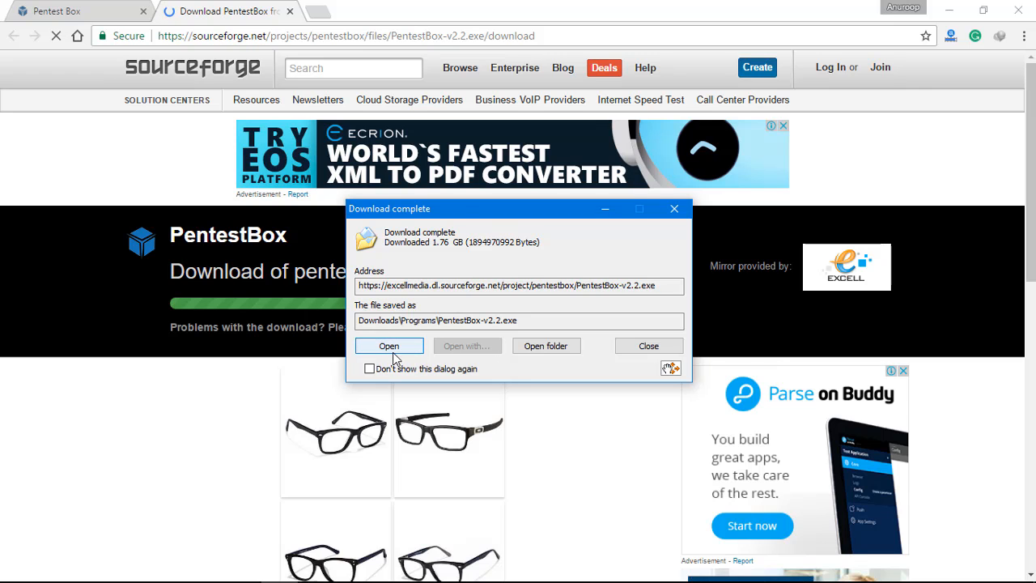
- Launch the PentestBox v2.2 installer targeting C:\Pentesting\PentestBox as destination
{"action": "left_click", "coordinate": [389, 347]}
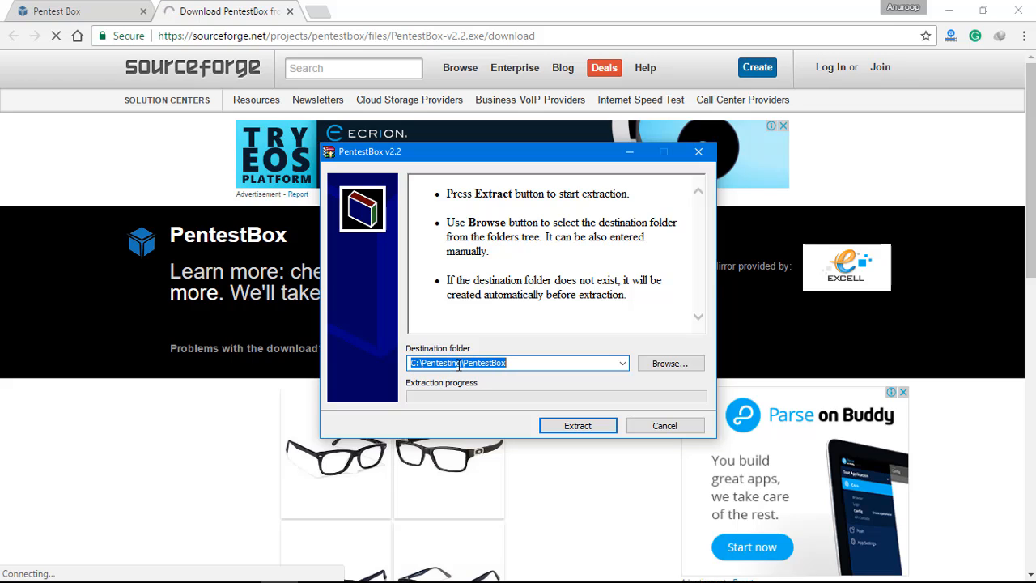
{"action": "mouse_move", "coordinate": [492, 366]}
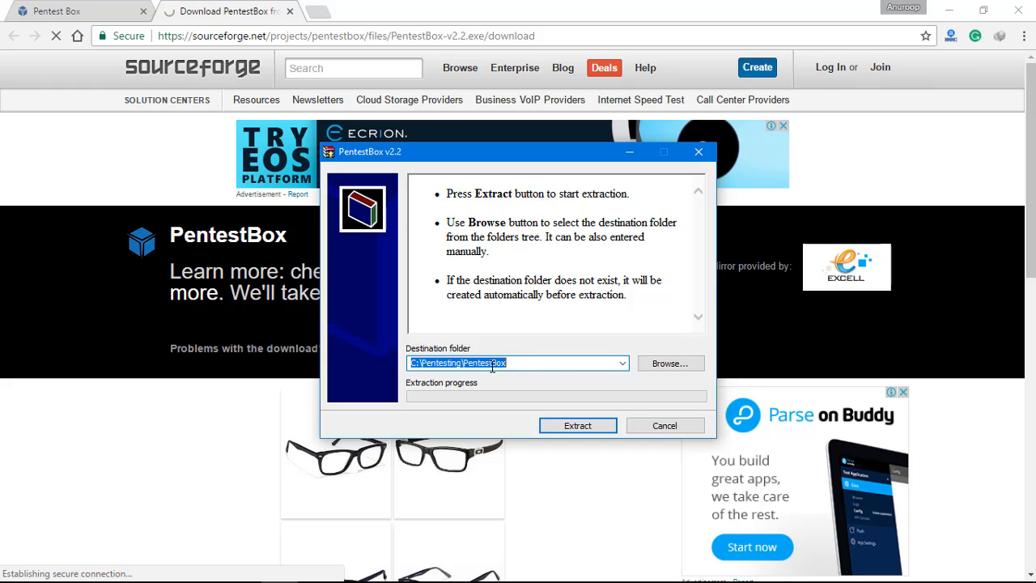
{"action": "mouse_move", "coordinate": [457, 388]}
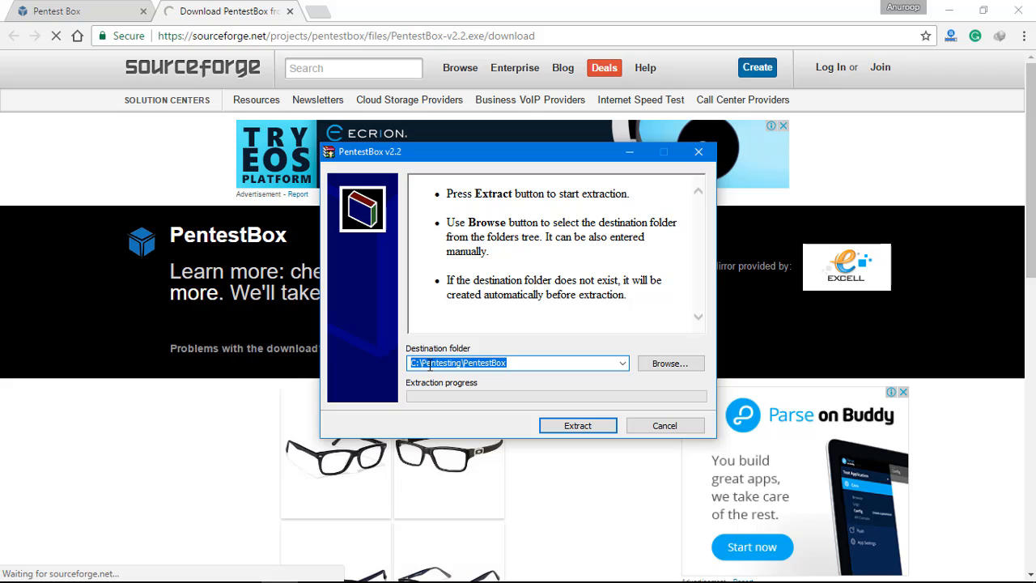
{"action": "mouse_move", "coordinate": [664, 424]}
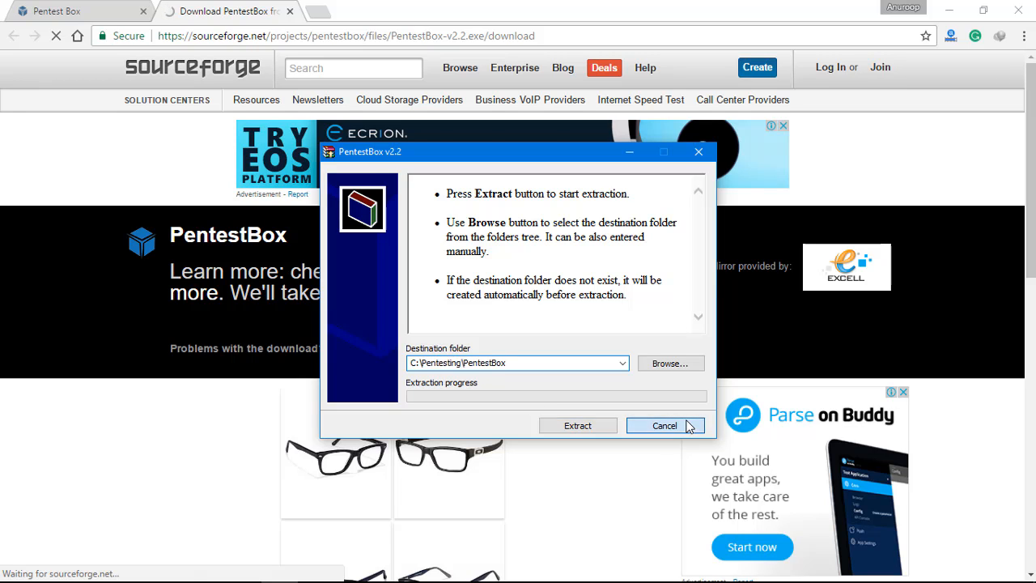
- Show the extracted C:\Pentesting\PentestBox folder with PentestBox.exe in File Explorer
{"action": "left_click", "coordinate": [664, 424]}
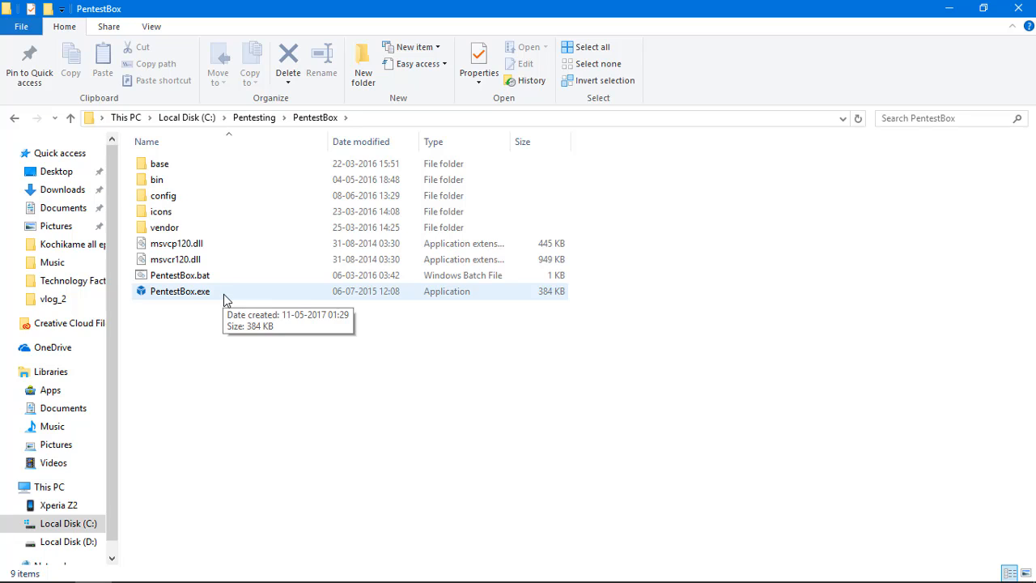
- Launch PentestBox.exe and run sqlmap then nmap to show their usage output
{"action": "double_click", "coordinate": [178, 292]}
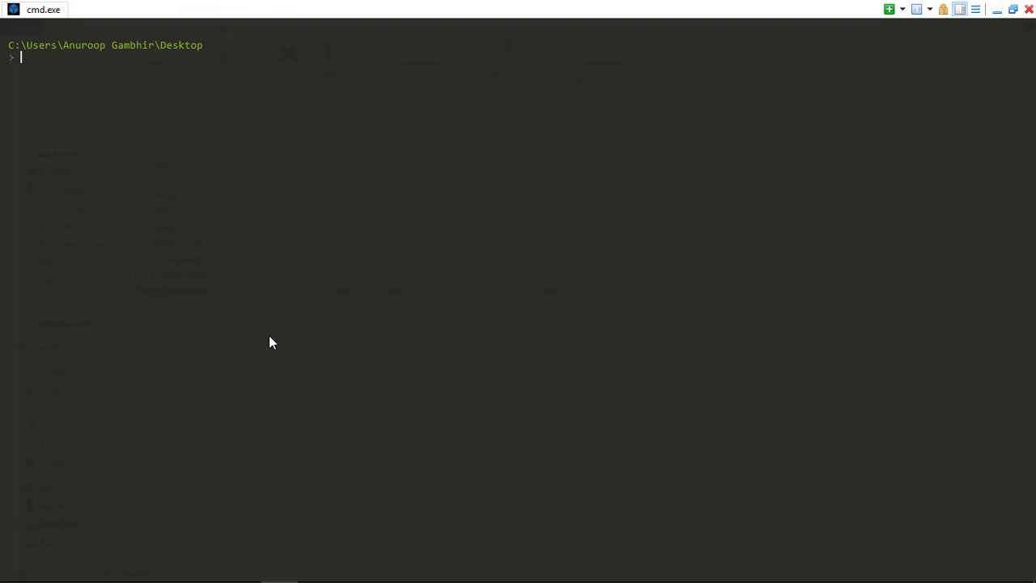
{"action": "type", "text": "sq"}
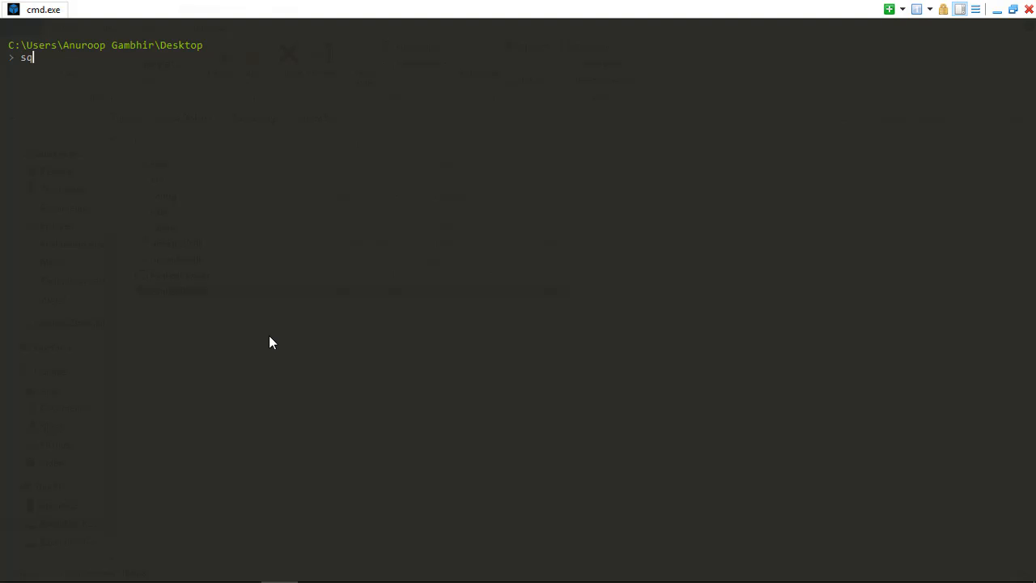
{"action": "key", "text": "Return"}
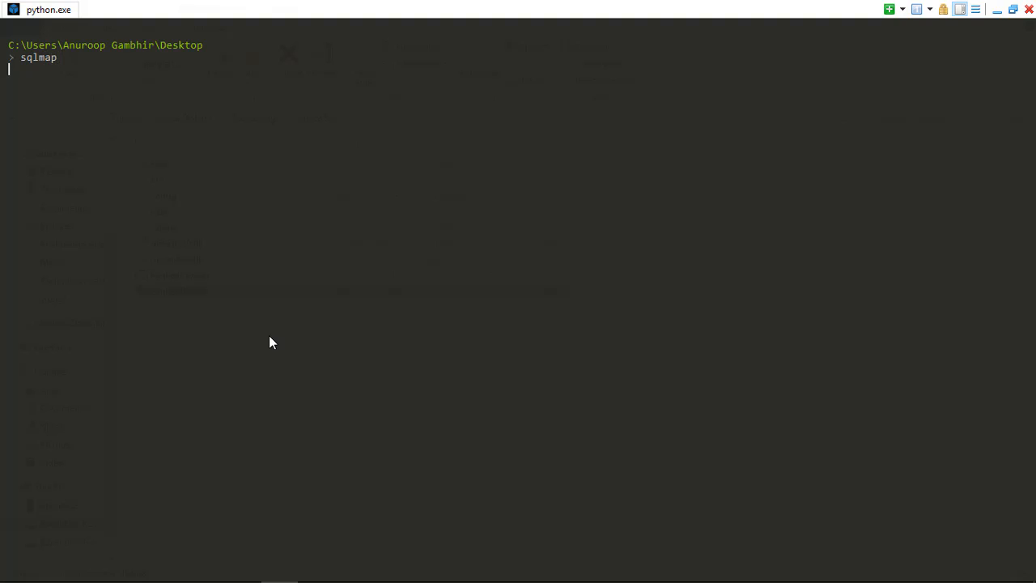
{"action": "key", "text": "Return"}
{"action": "type", "text": "n"}
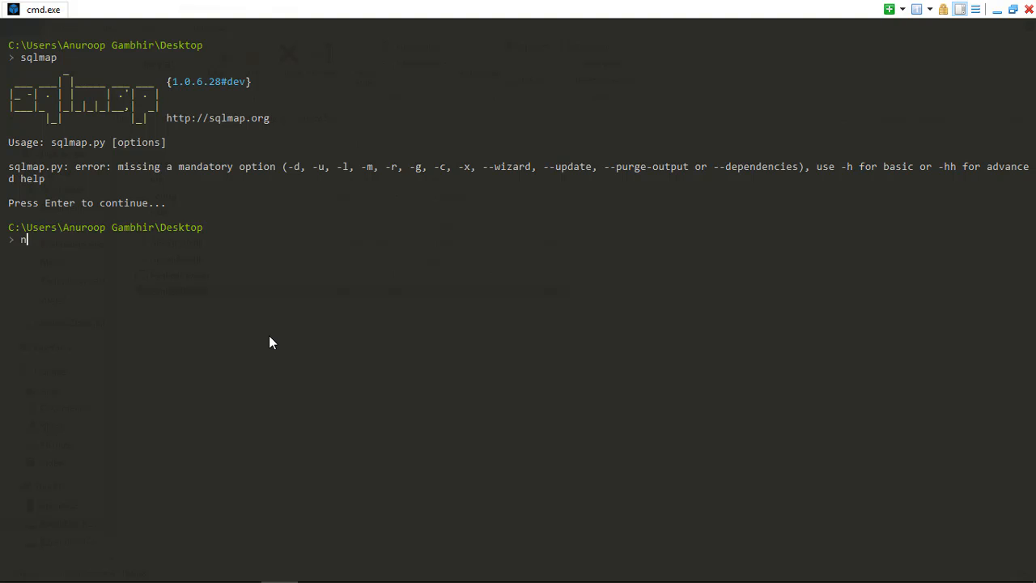
{"action": "key", "text": "Return"}
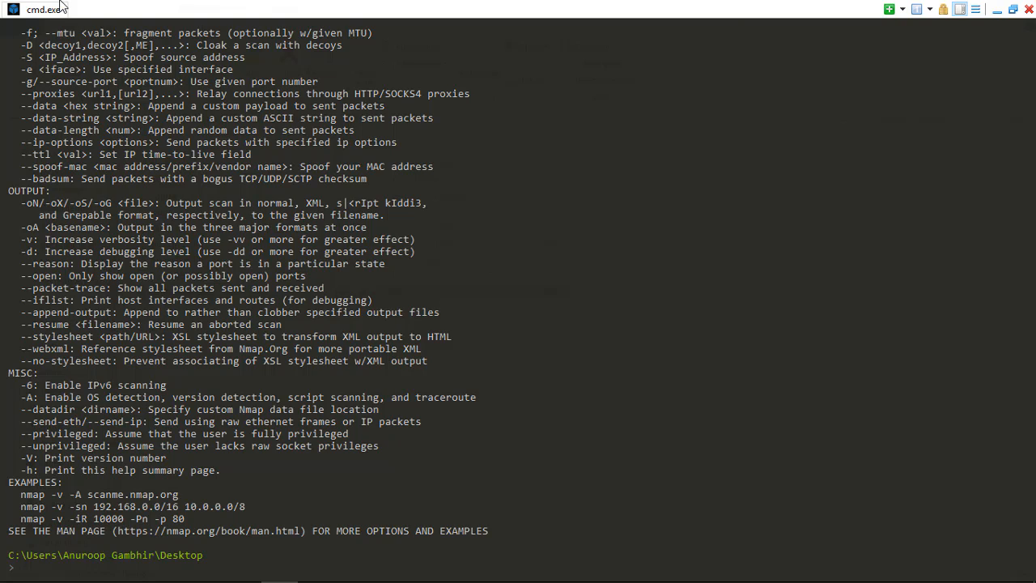
{"action": "mouse_move", "coordinate": [888, 9]}
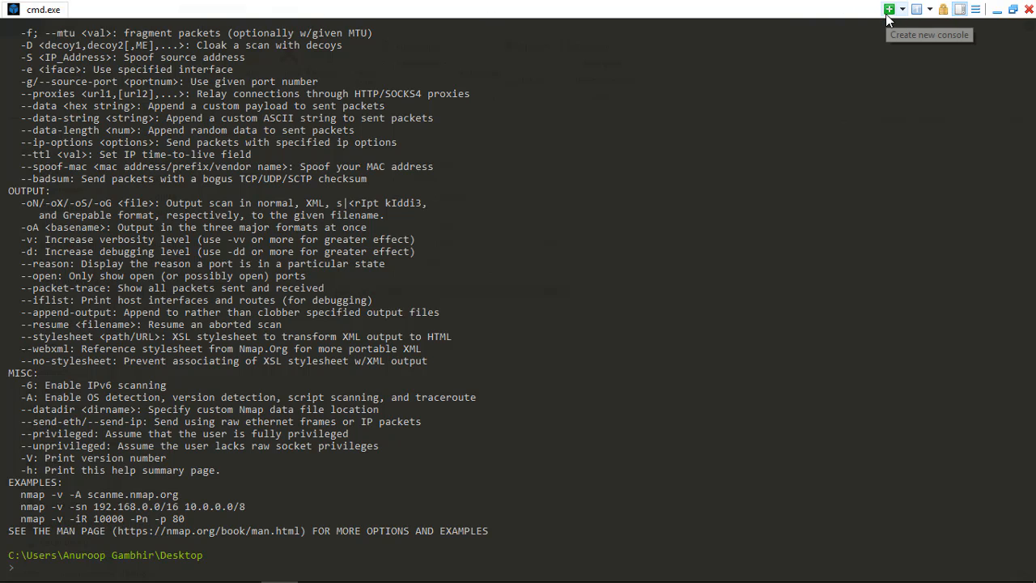
- Create a second cmd.exe console tab beside the nmap output tab
{"action": "left_click", "coordinate": [889, 10]}
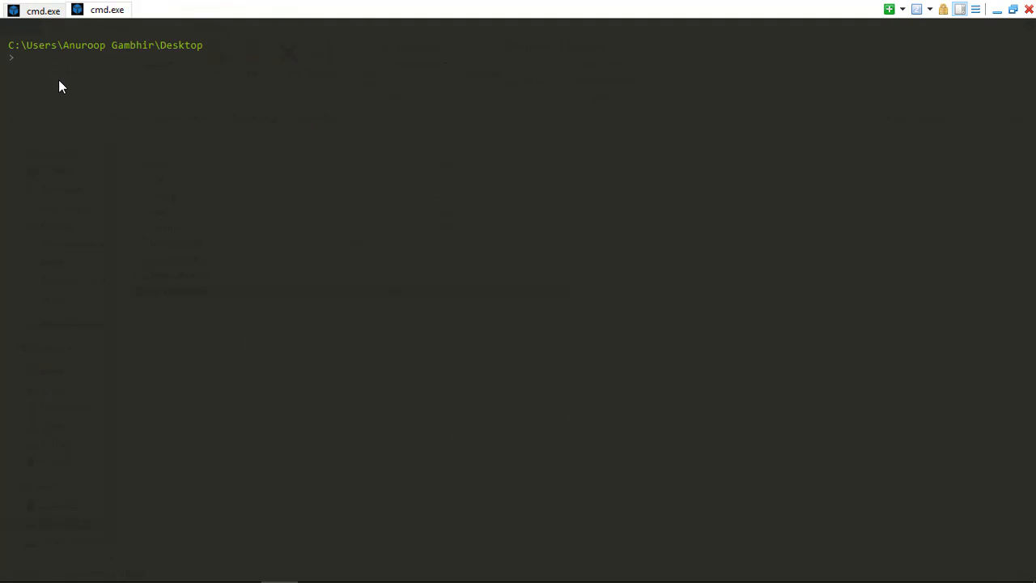
{"action": "mouse_move", "coordinate": [103, 78]}
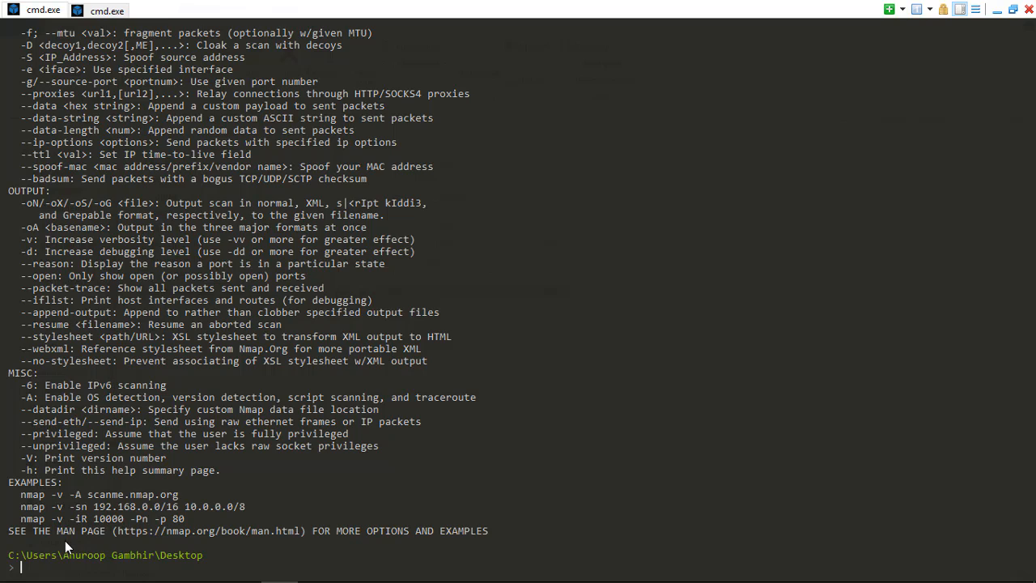
{"action": "mouse_move", "coordinate": [133, 534]}
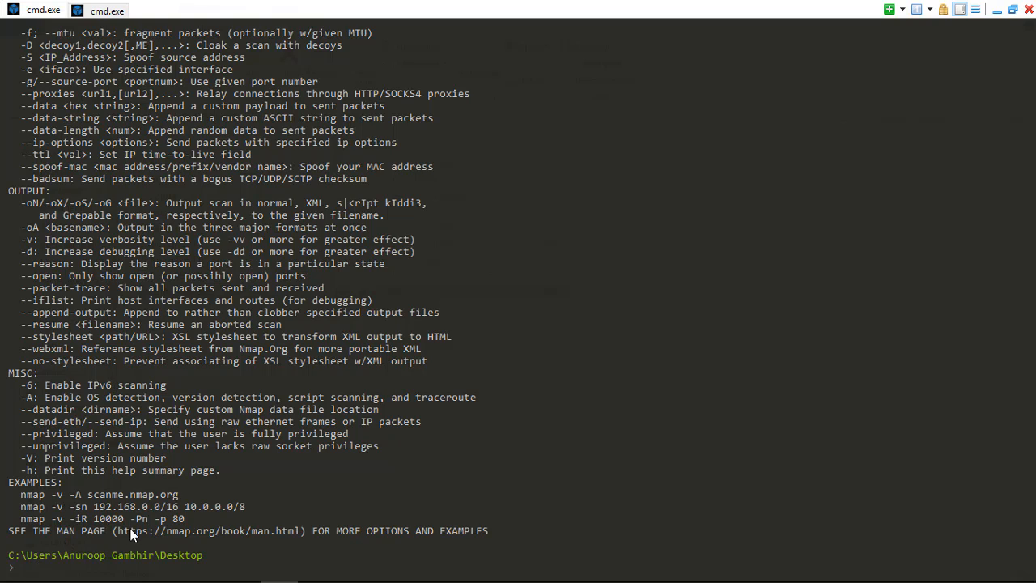
{"action": "mouse_move", "coordinate": [105, 9]}
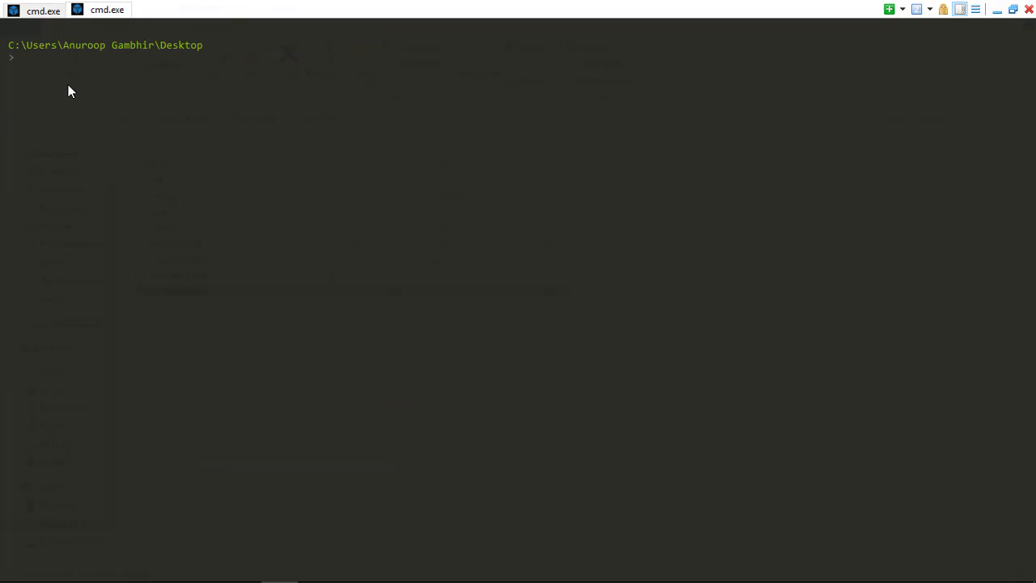
{"action": "mouse_move", "coordinate": [68, 79]}
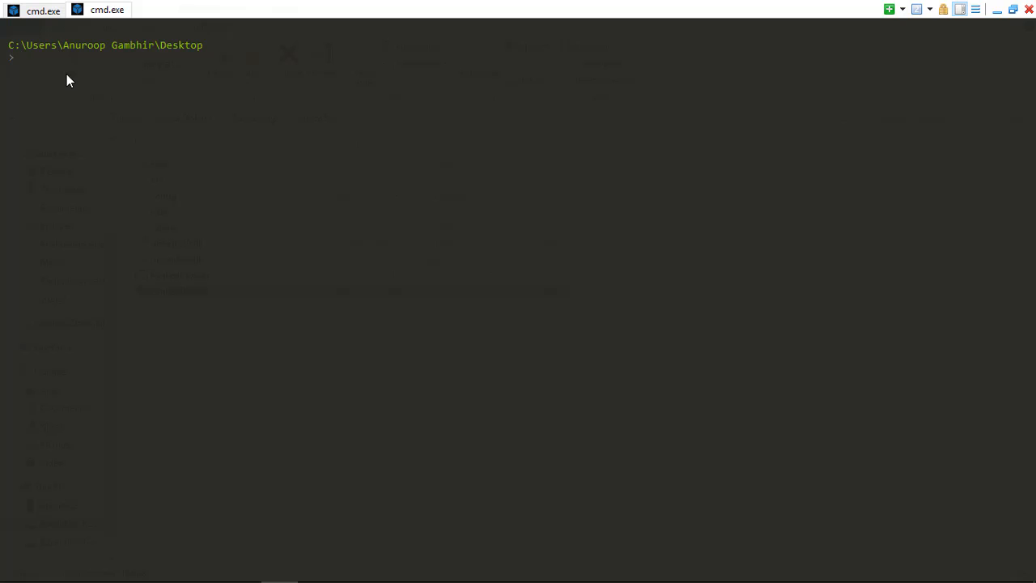
{"action": "mouse_move", "coordinate": [1022, 39]}
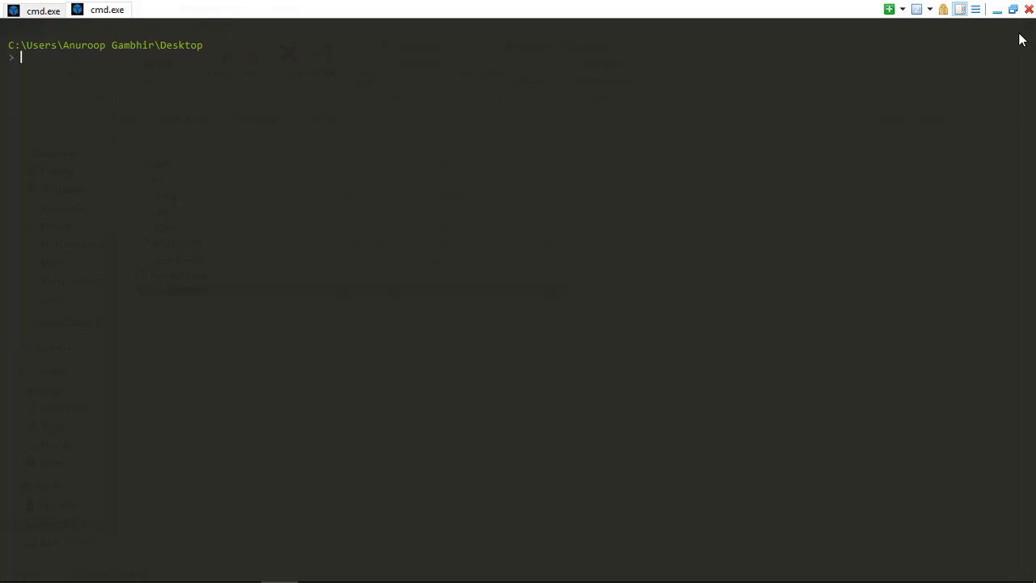
- Close the PentestBox window, returning to the PentestBox folder in File Explorer
{"action": "left_click", "coordinate": [1029, 10]}
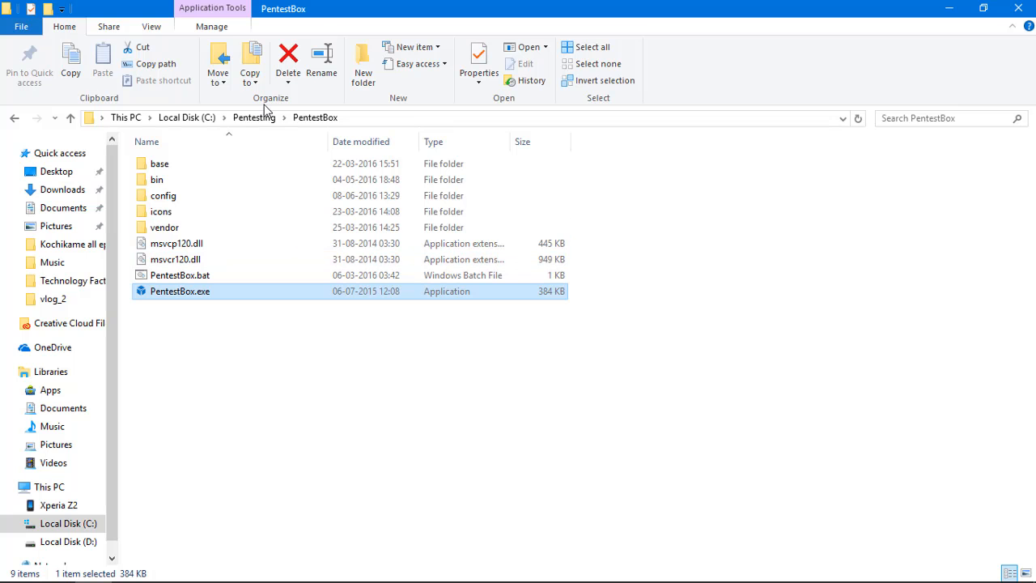
{"action": "mouse_move", "coordinate": [1018, 8]}
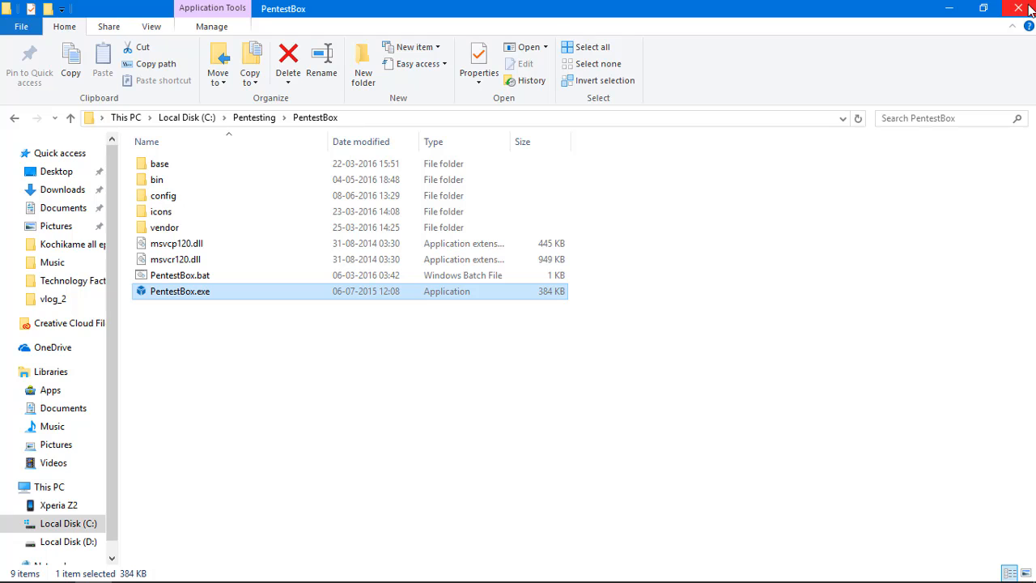